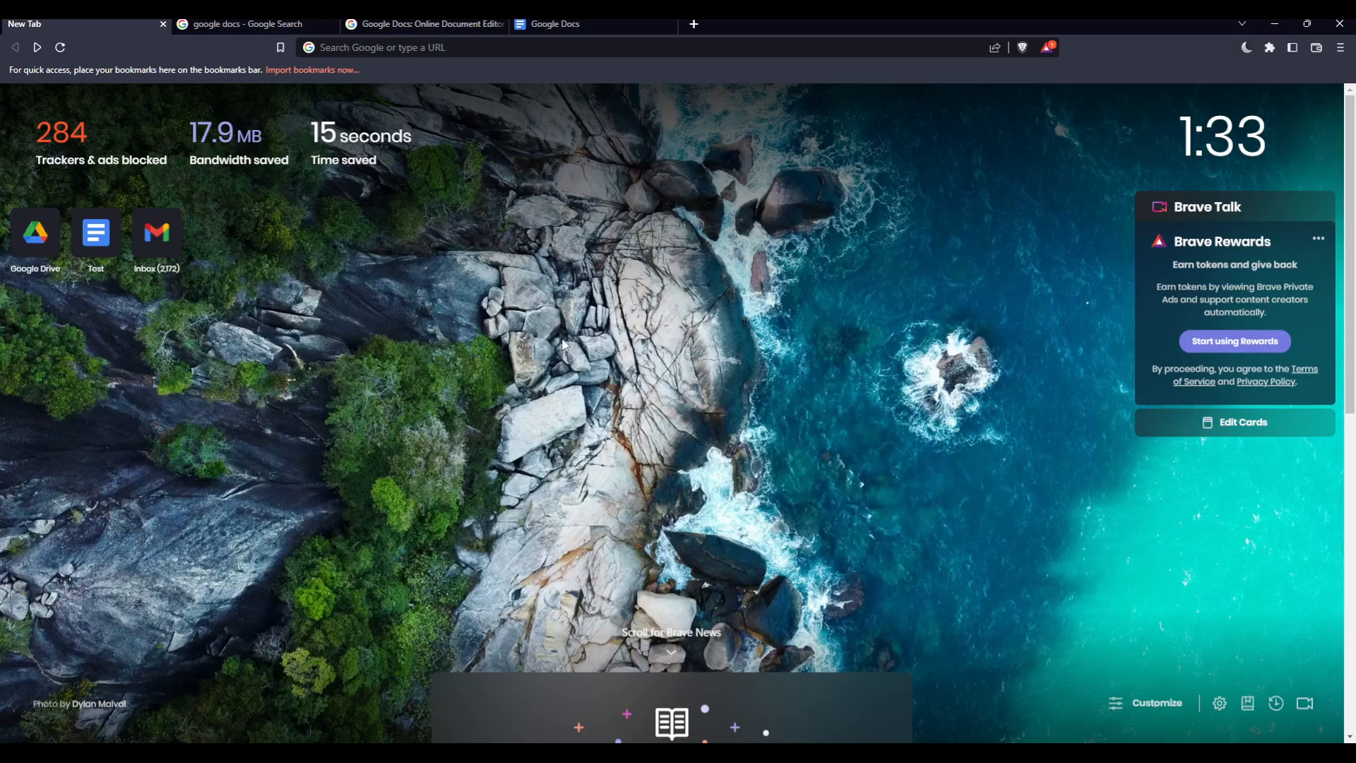
Switch to the 'Google Docs: Online Document Editor' tab in Brave
click(247, 24)
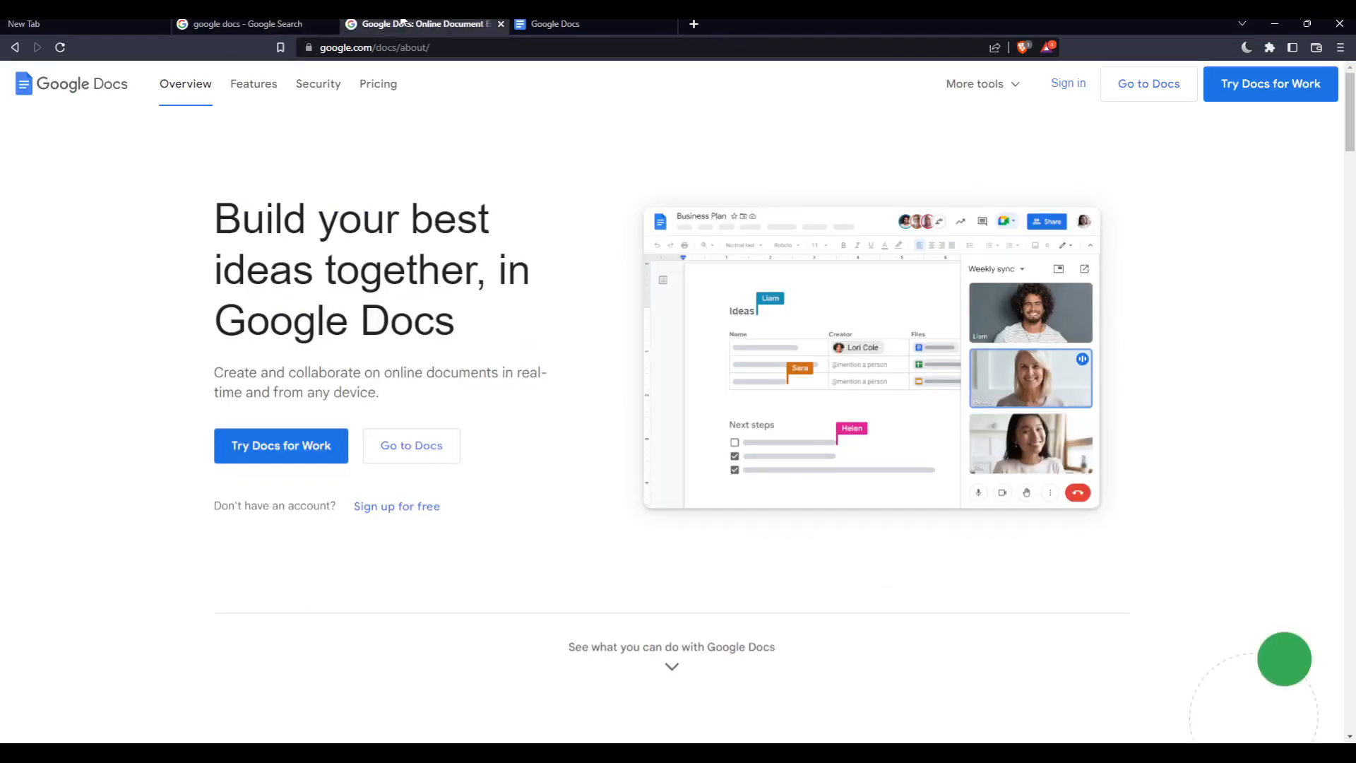
mouse_move(1085, 103)
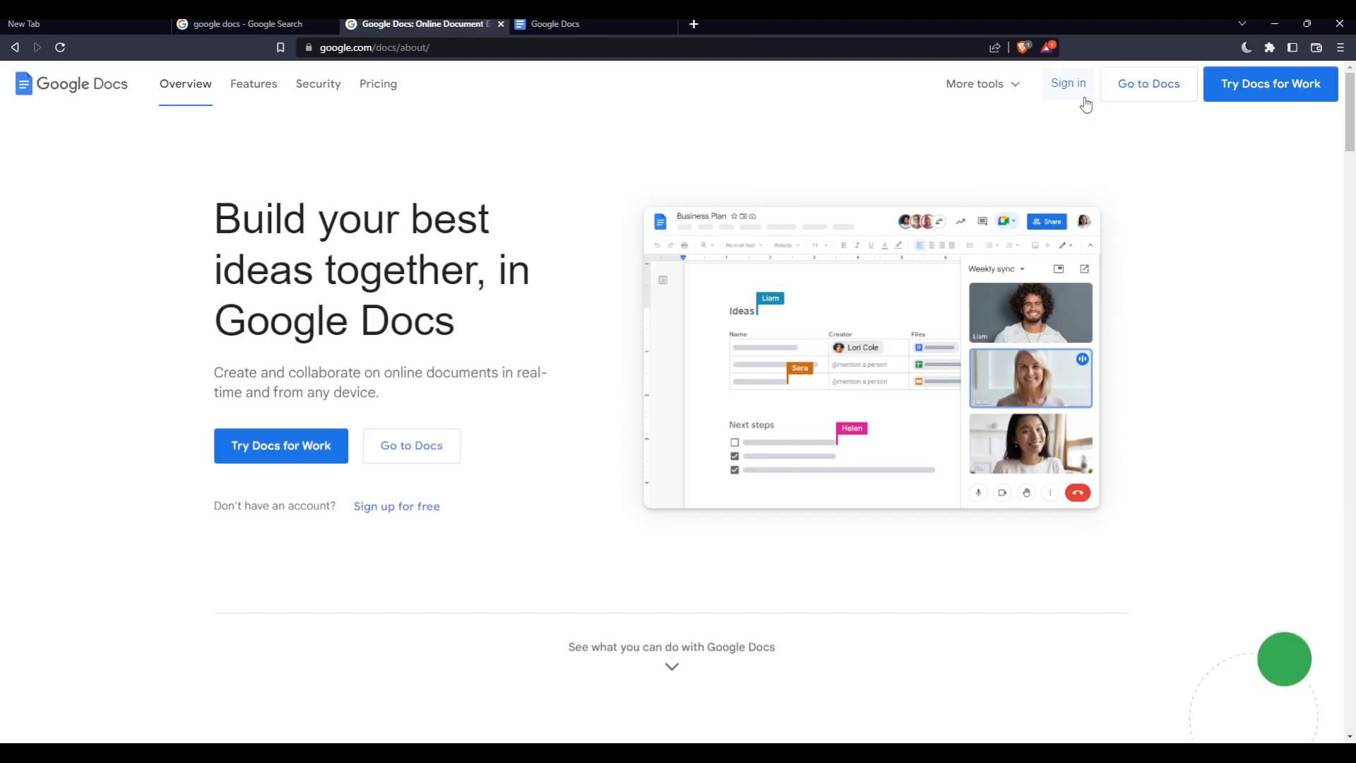
mouse_move(405, 522)
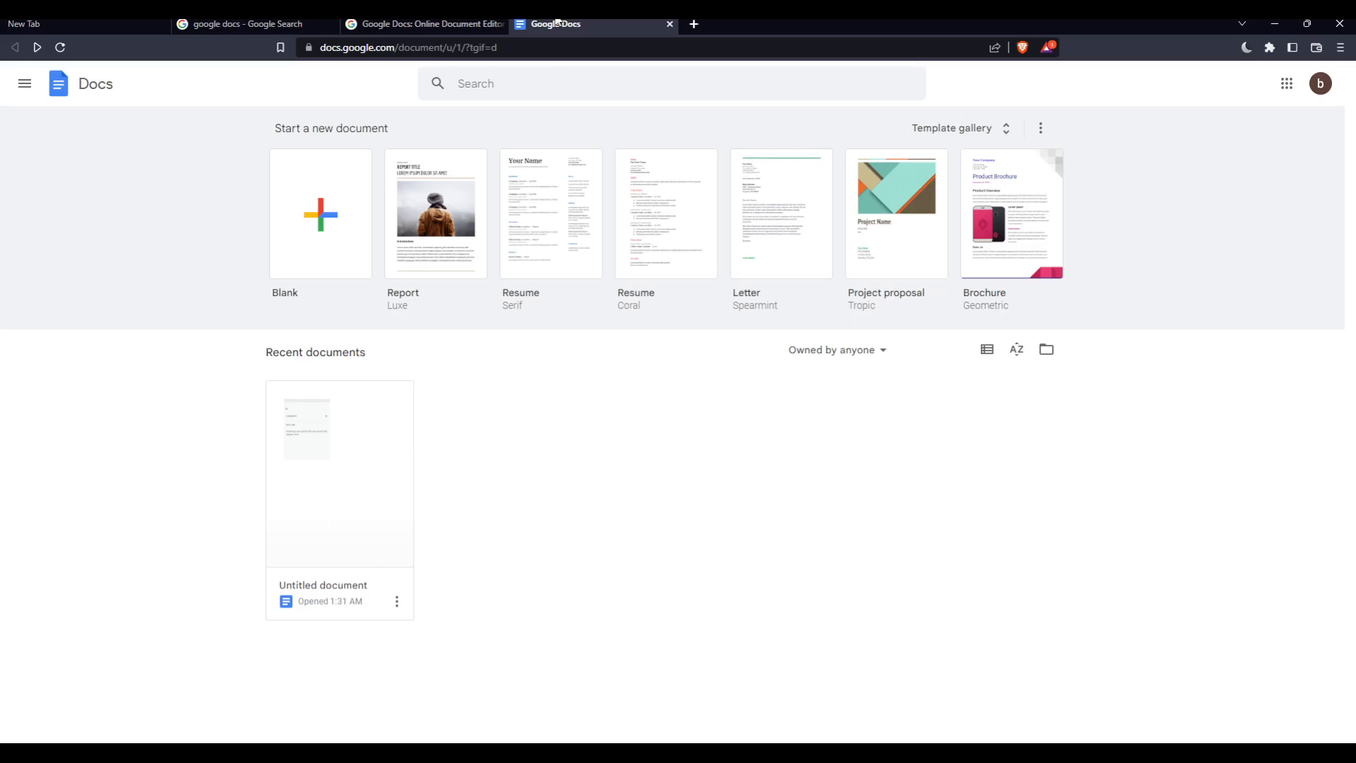
mouse_move(269, 191)
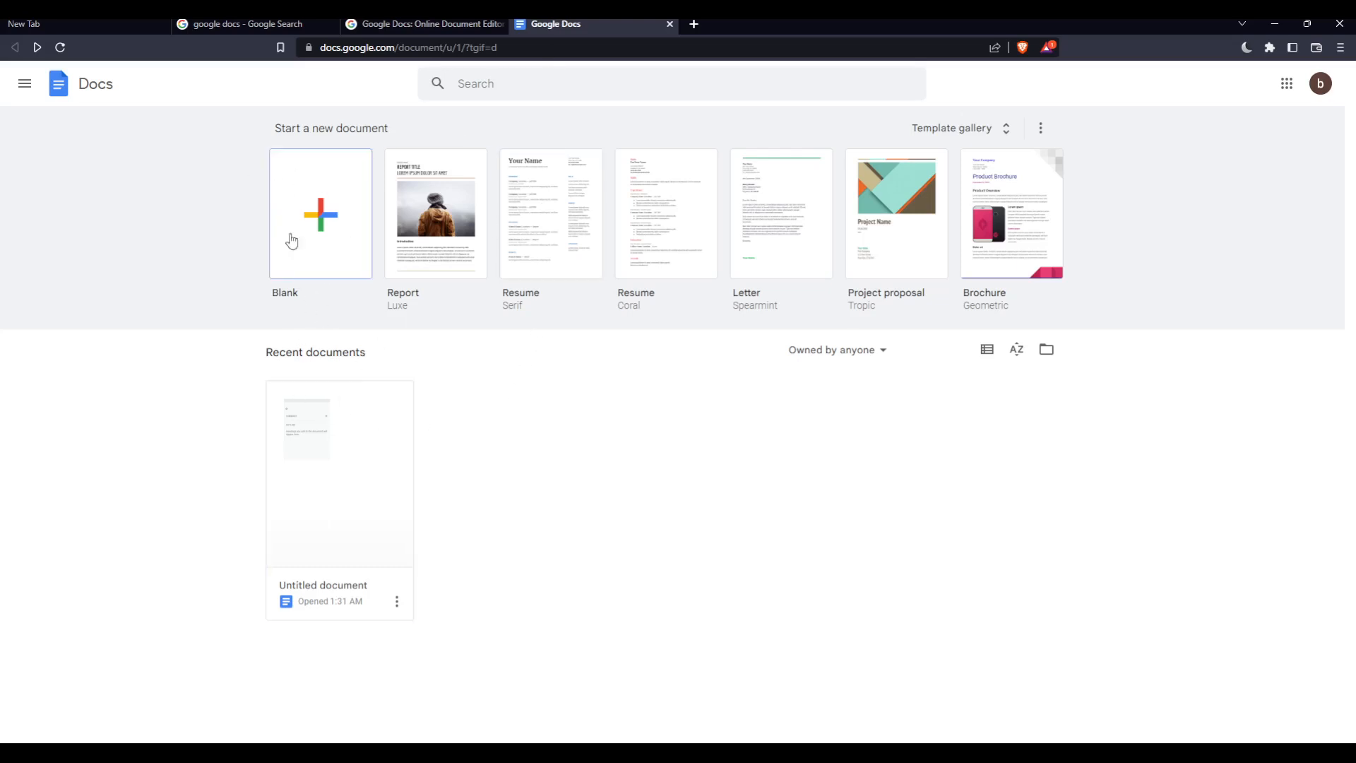
mouse_move(1010, 111)
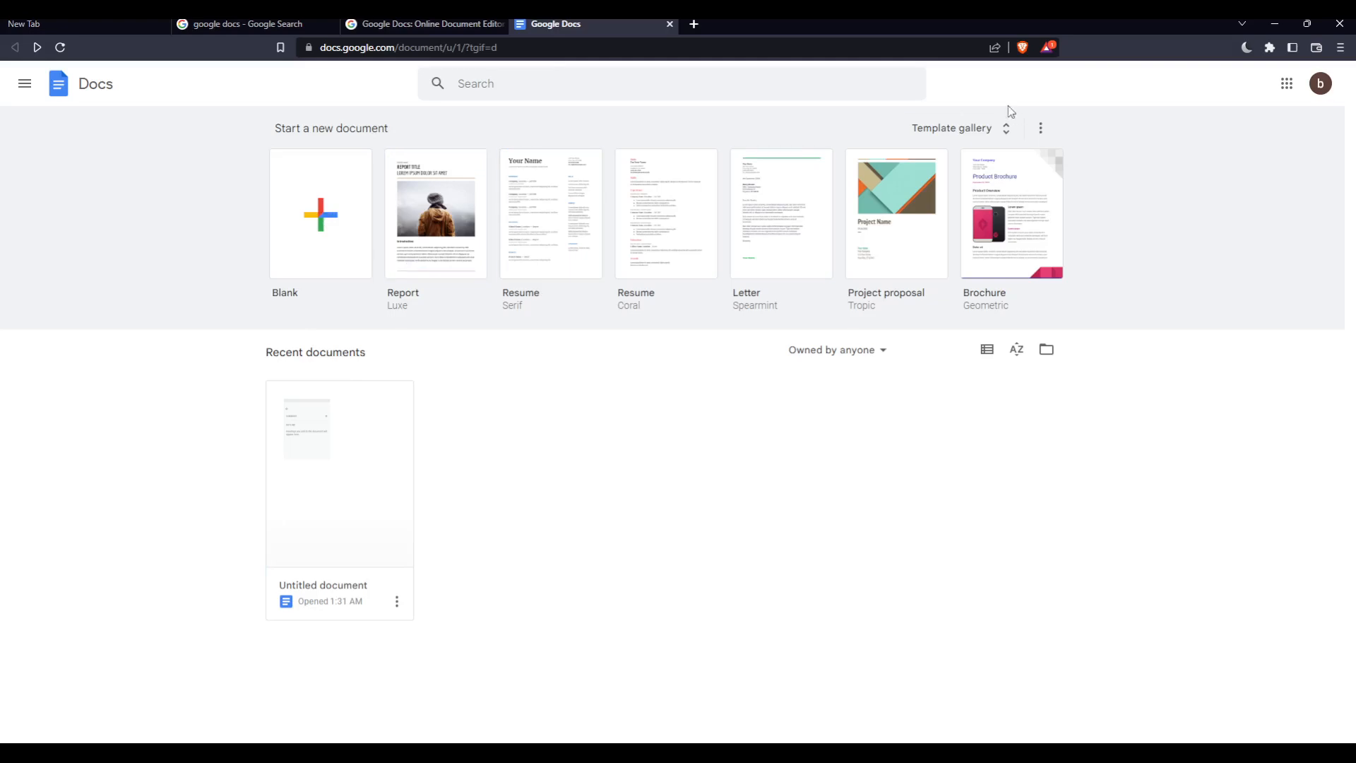
Expand the full Google Docs template gallery and scroll through the templates
click(952, 128)
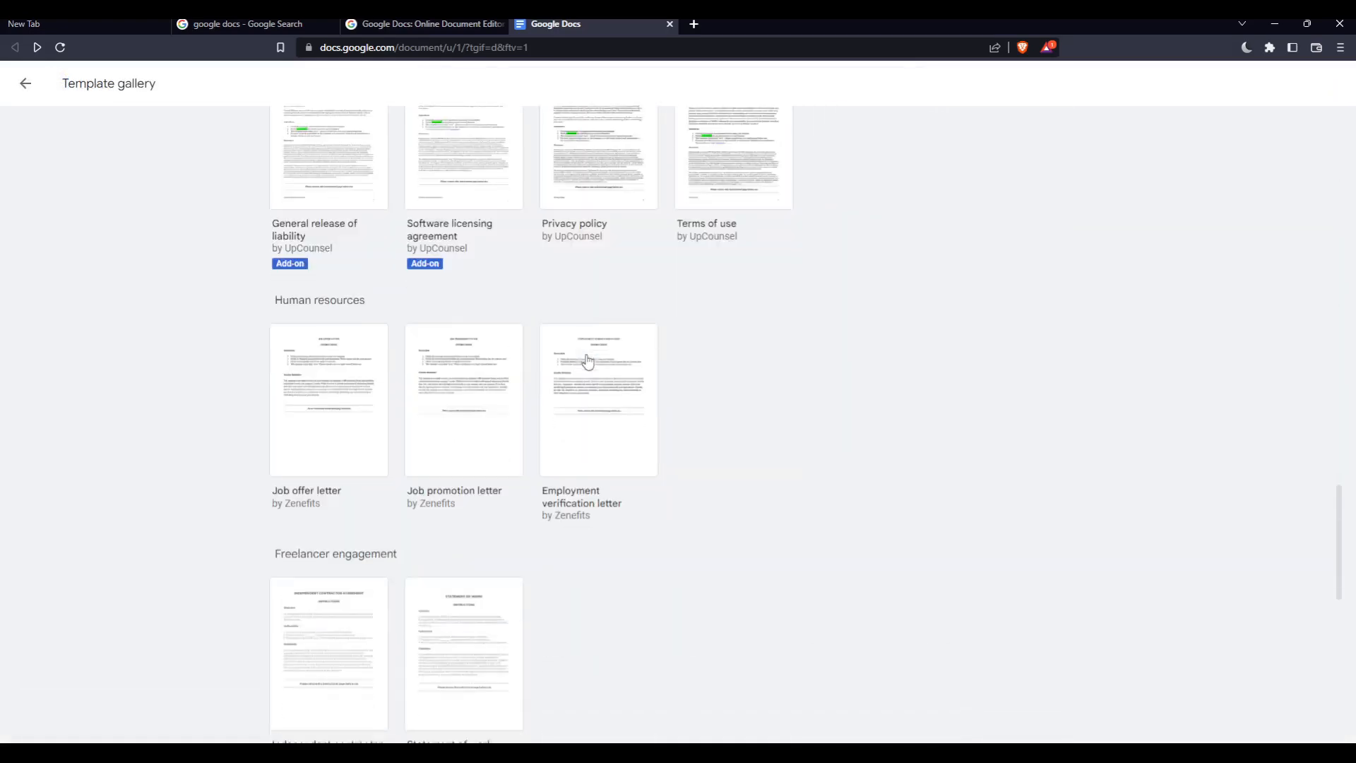
scroll(up, 3)
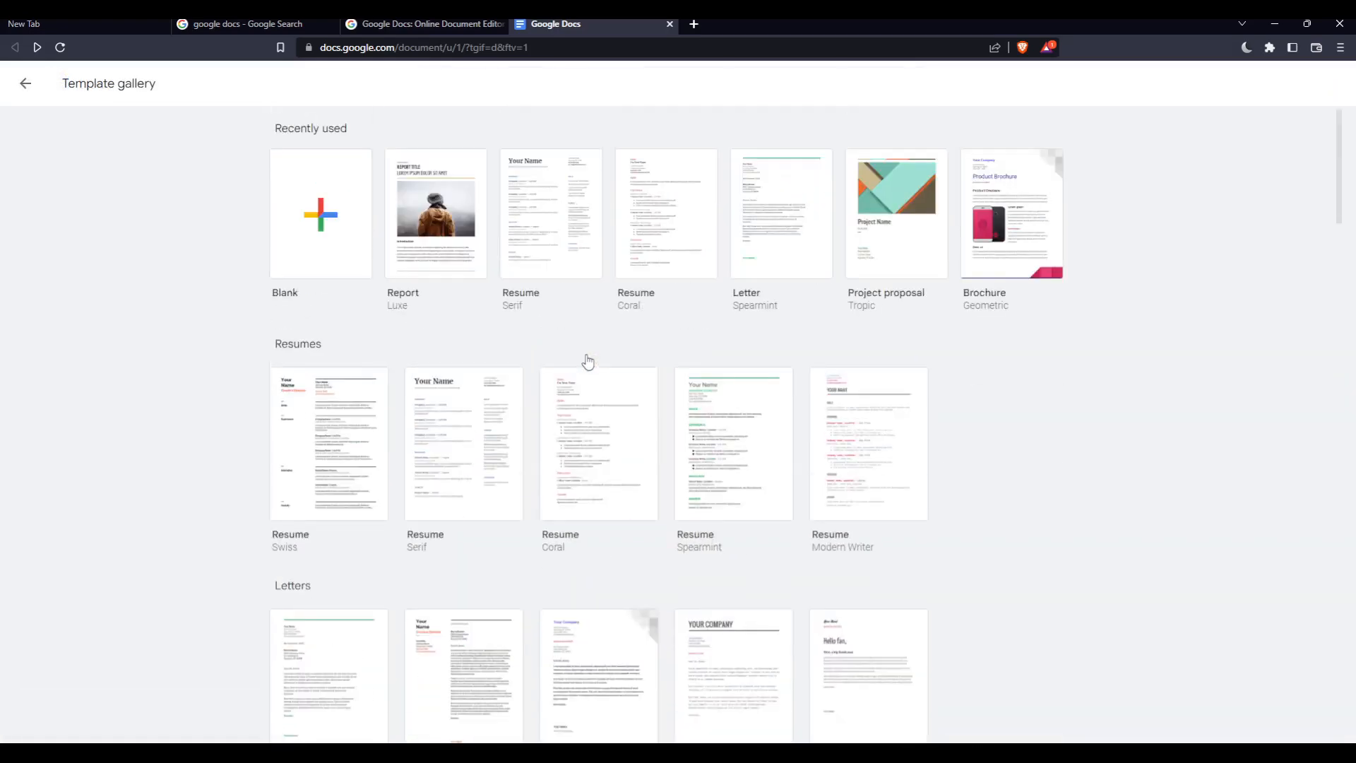
scroll(down, 3)
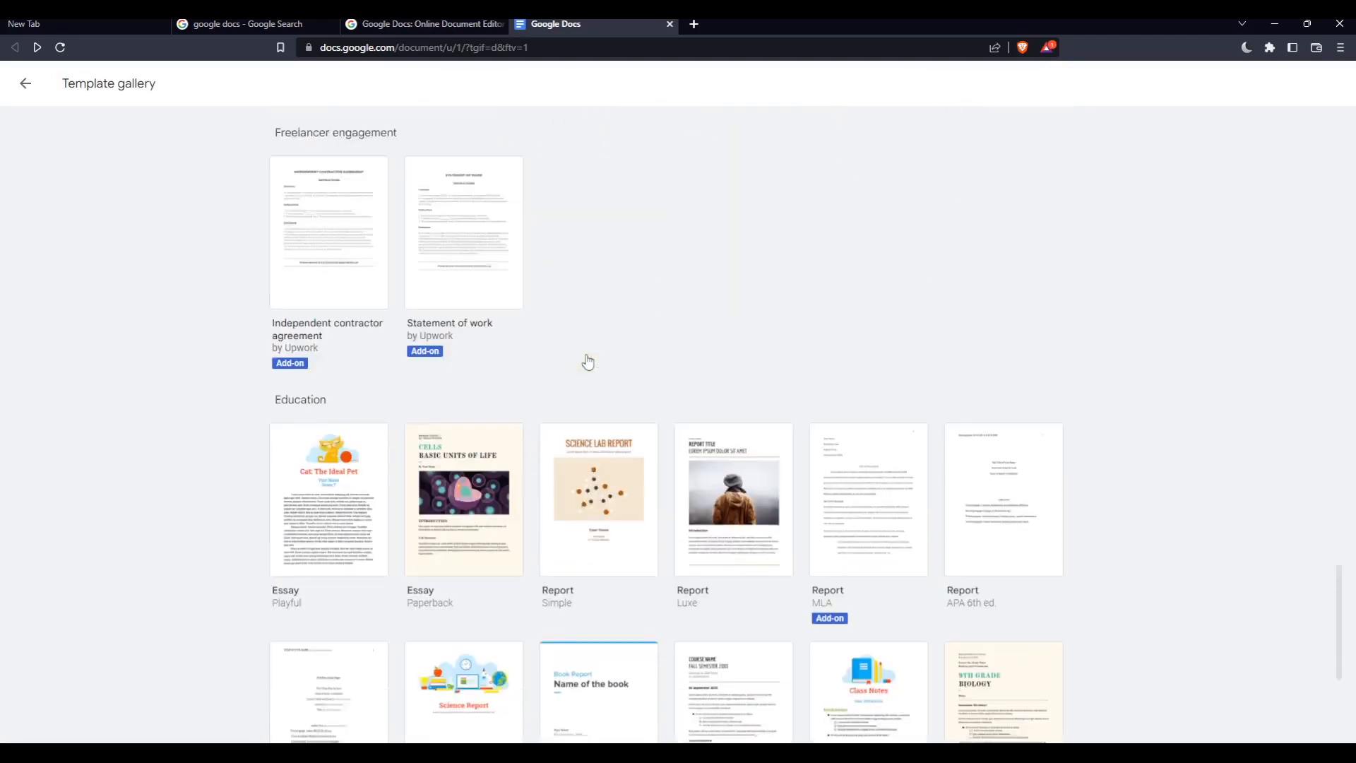
scroll(down, 3)
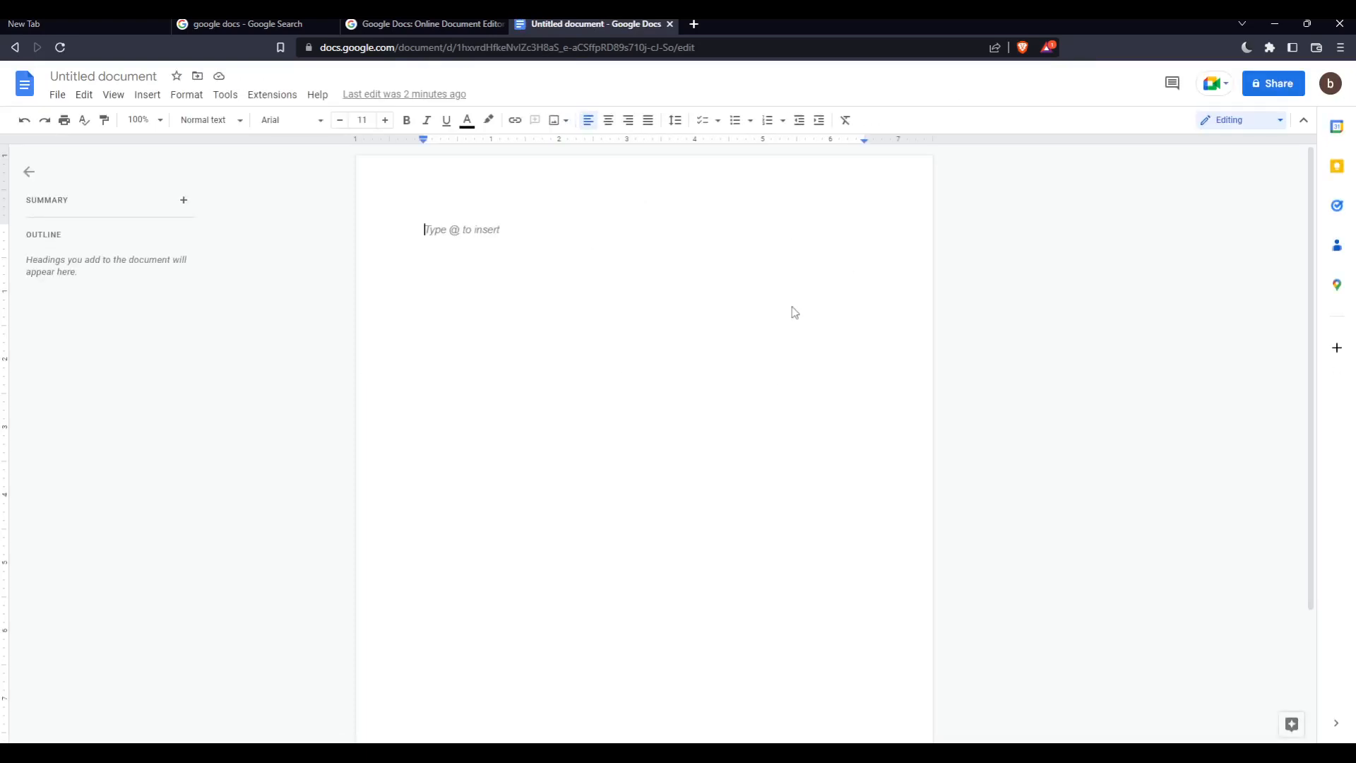
mouse_move(512, 239)
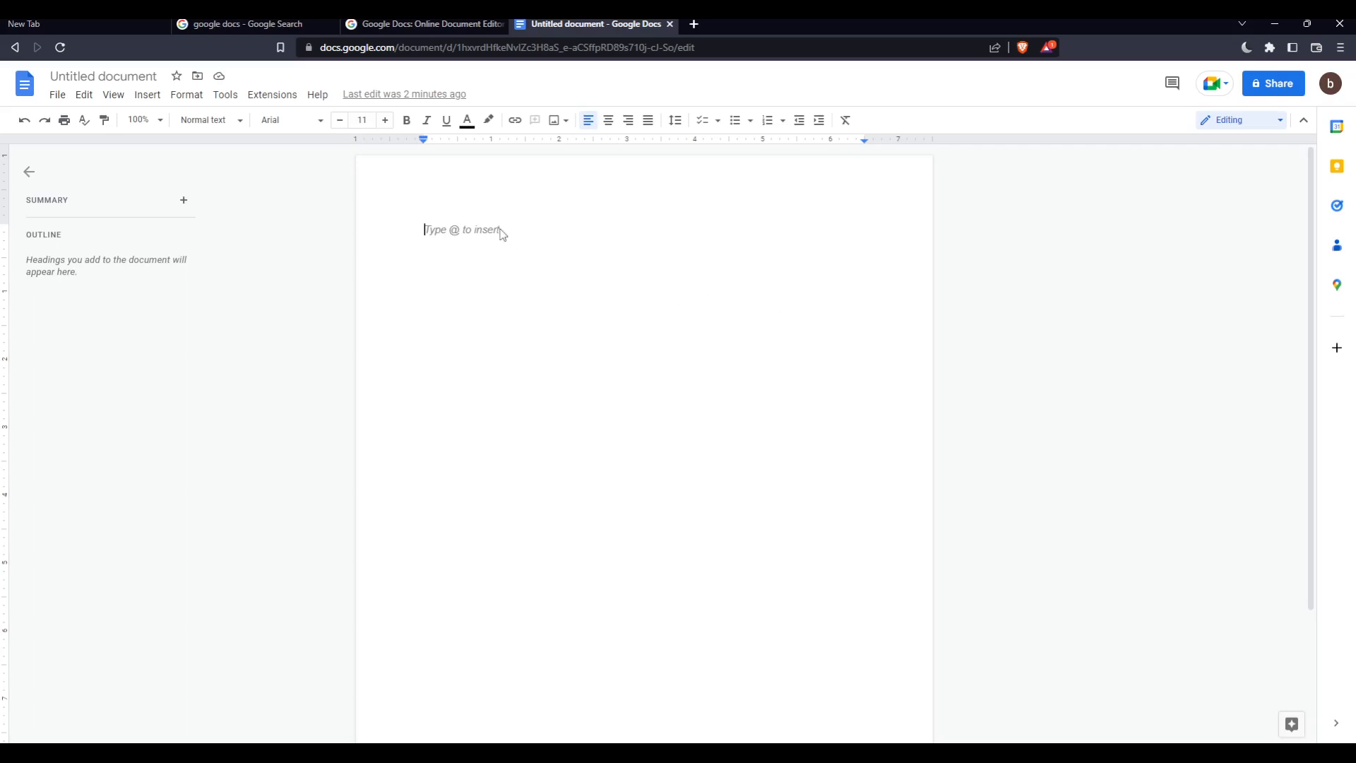
Type 'Definition:', 'Causes' and 'Sol' labels with placeholder text lines between them
text(Definition)
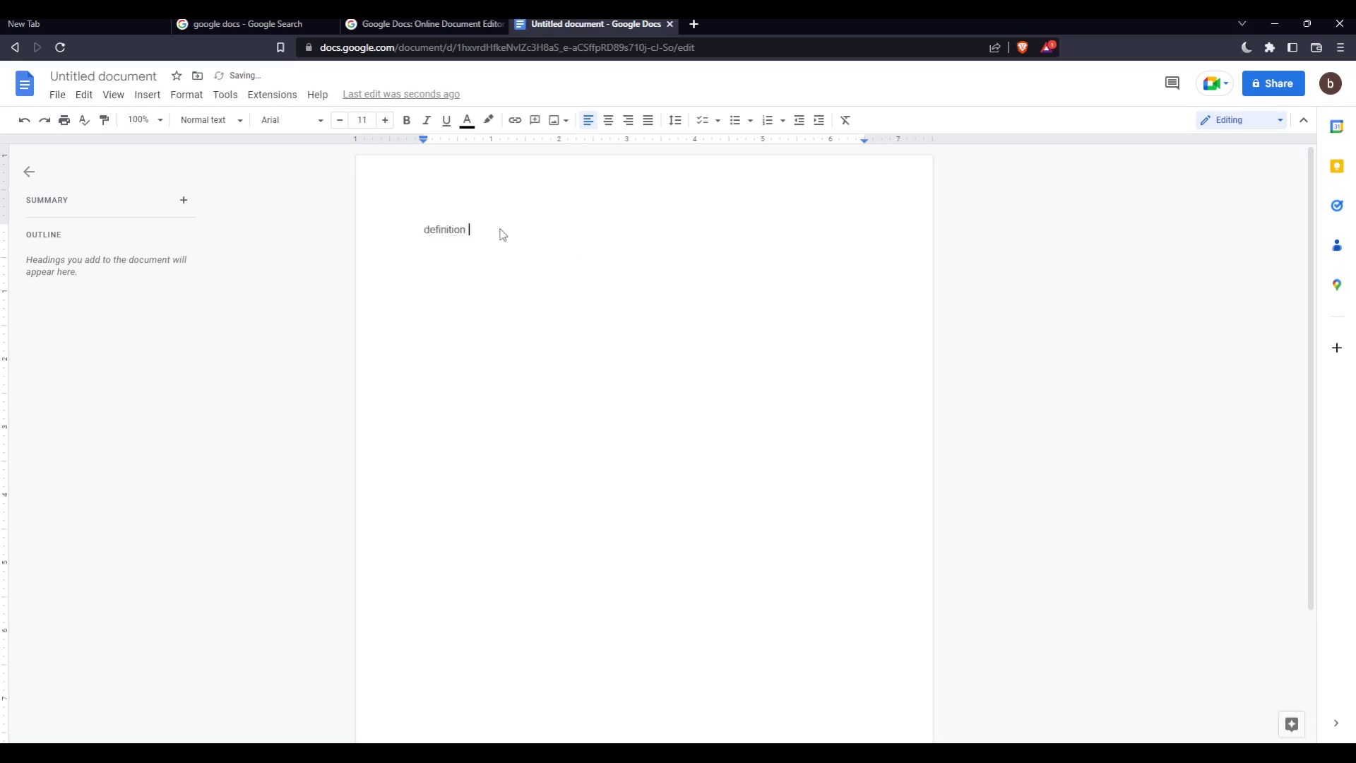
text(:)
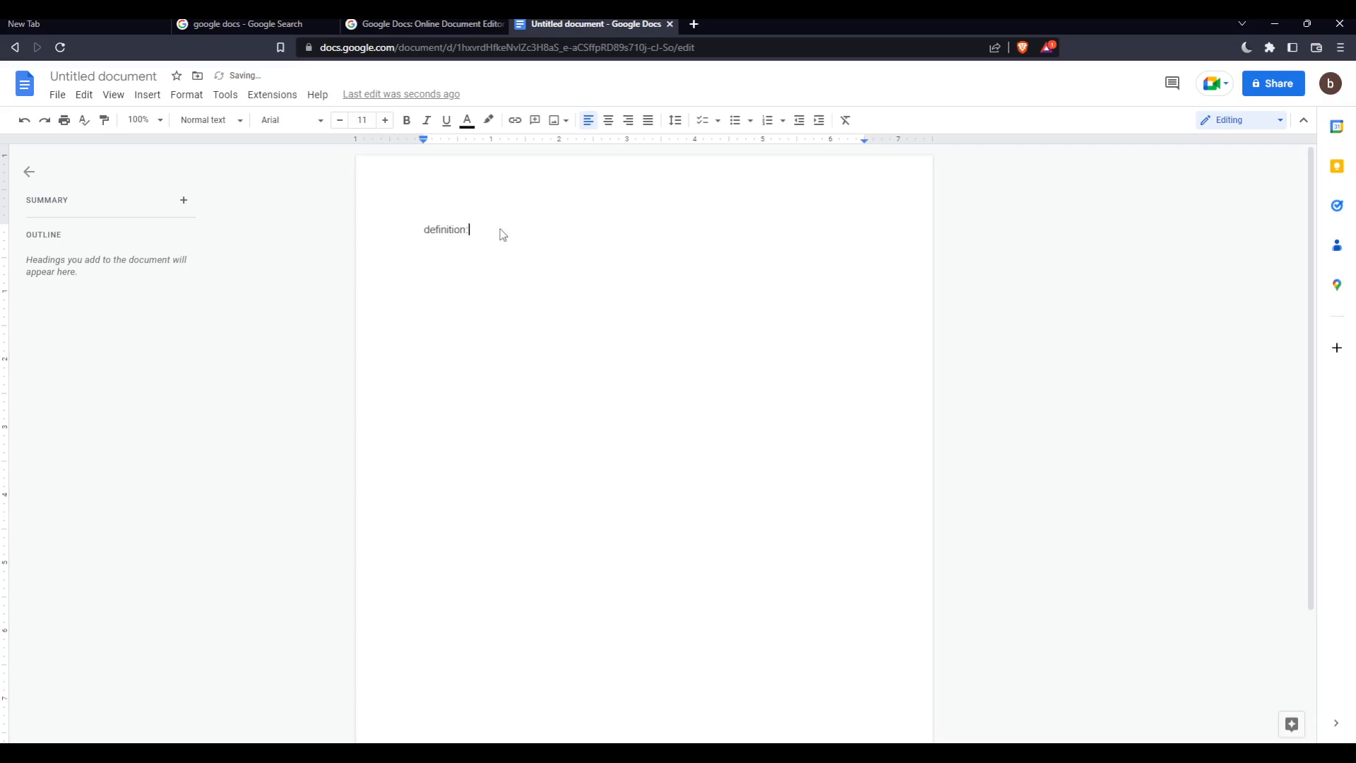
text(dfoaslfkbaslk;fbasf)
text(safjkbasd;fkal)
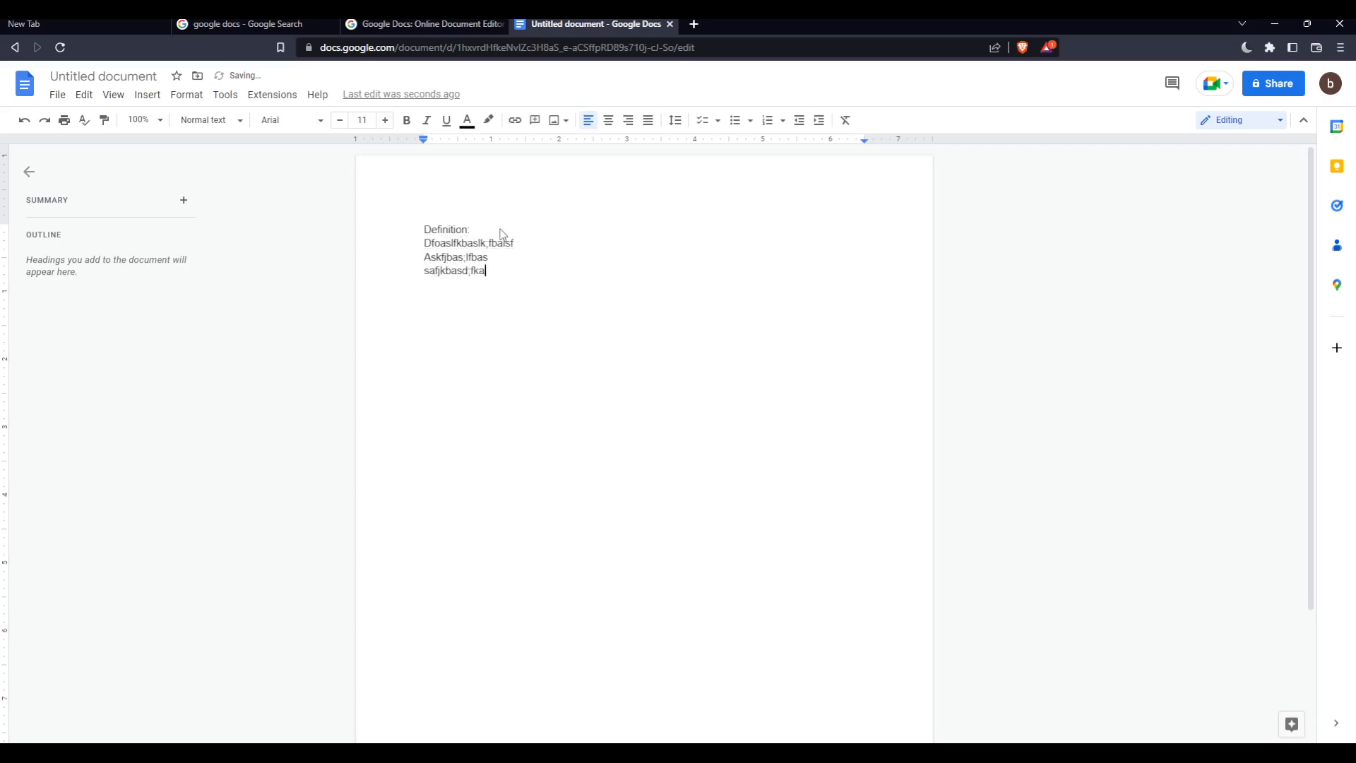
key(enter)
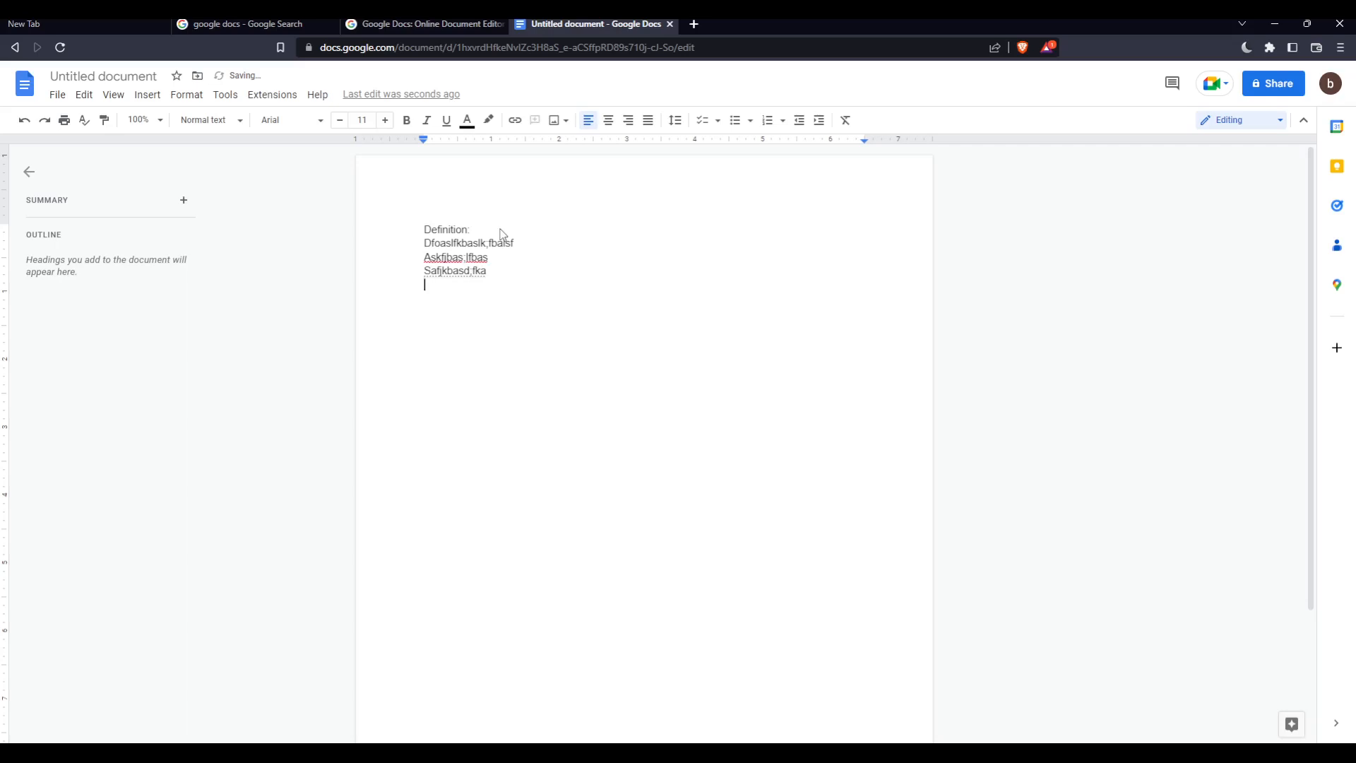
text(Causes)
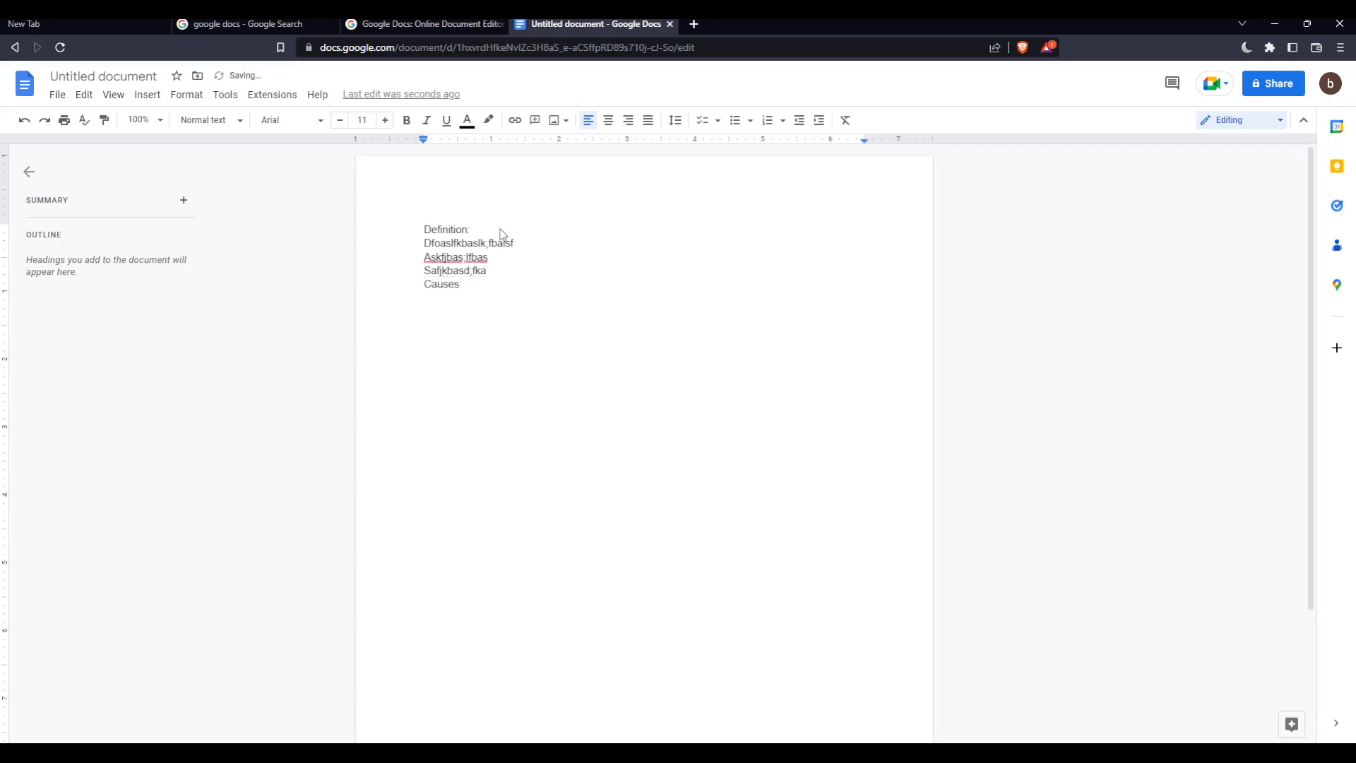
text(adfkblasnf.)
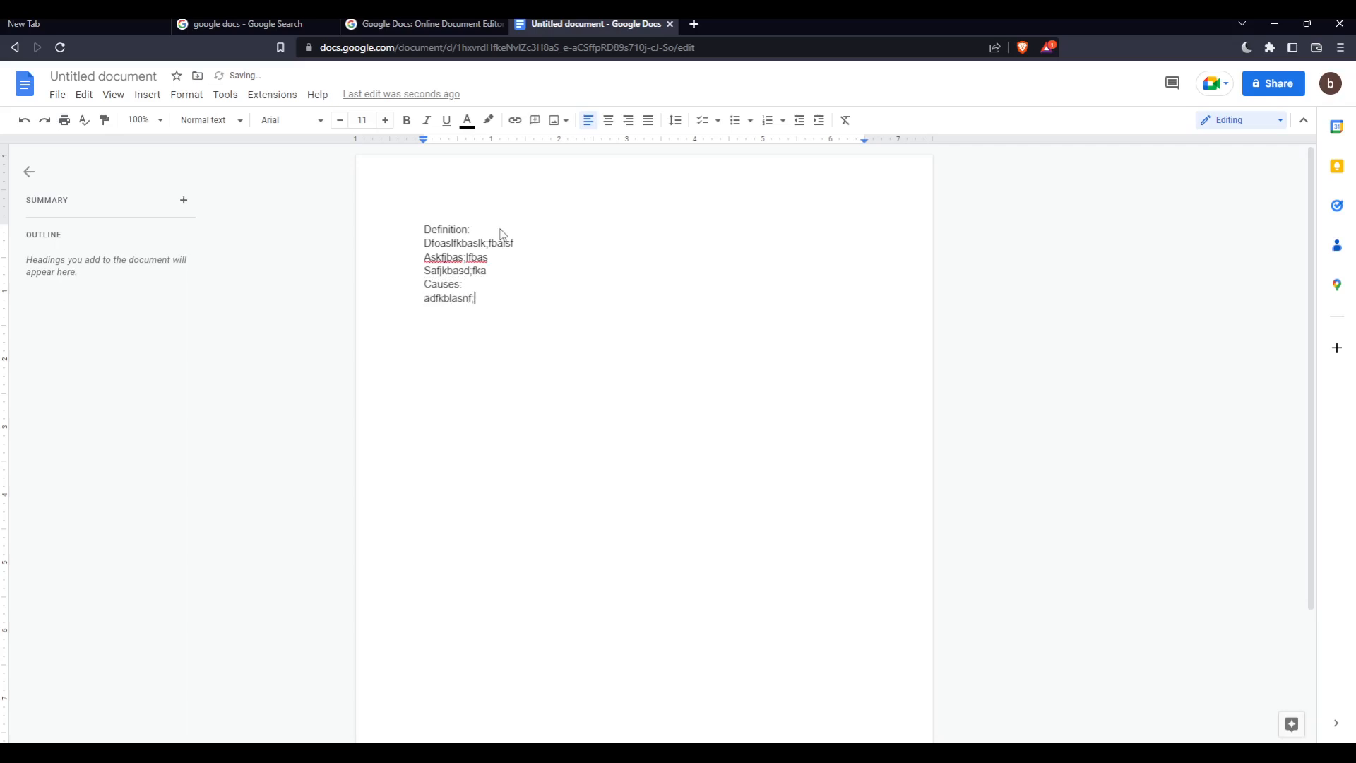
text(asf)
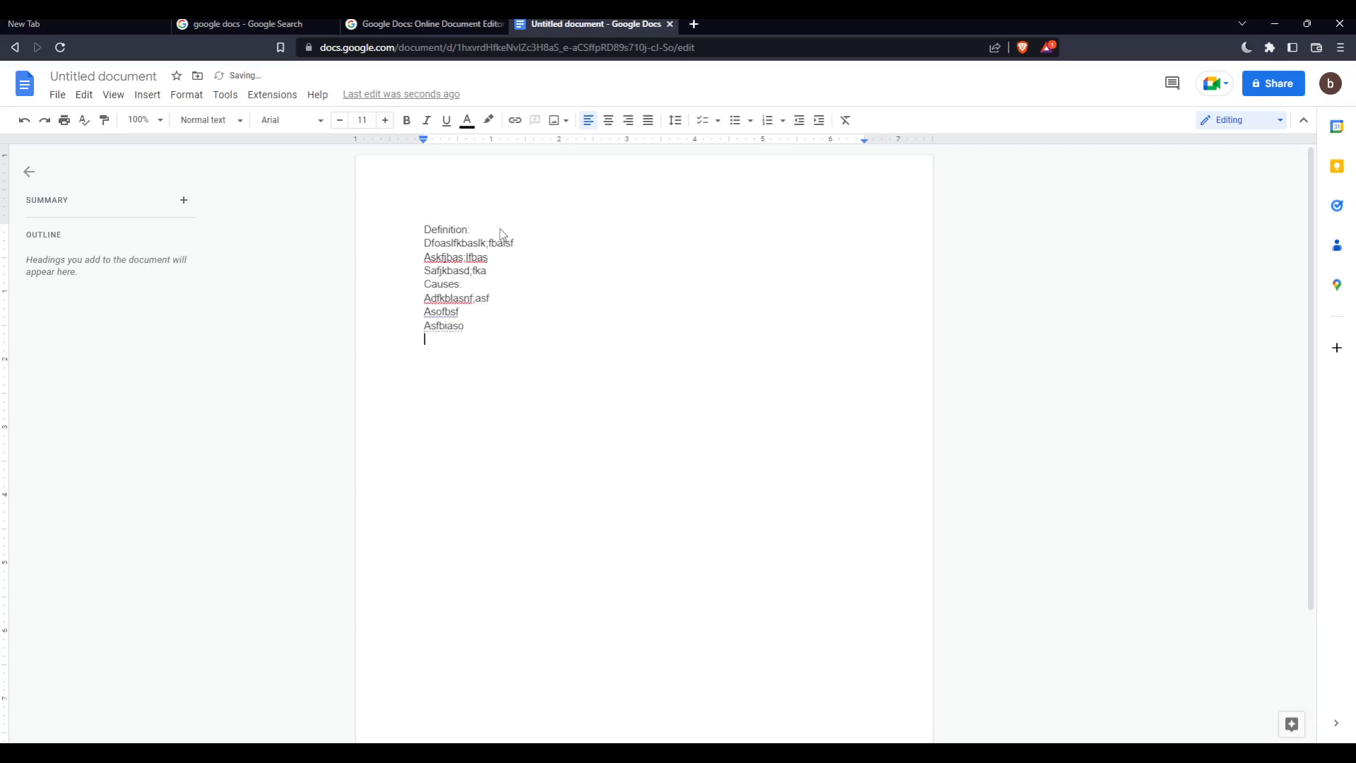
text(Solutions:)
text(Khnfslgosdngpsdndf)
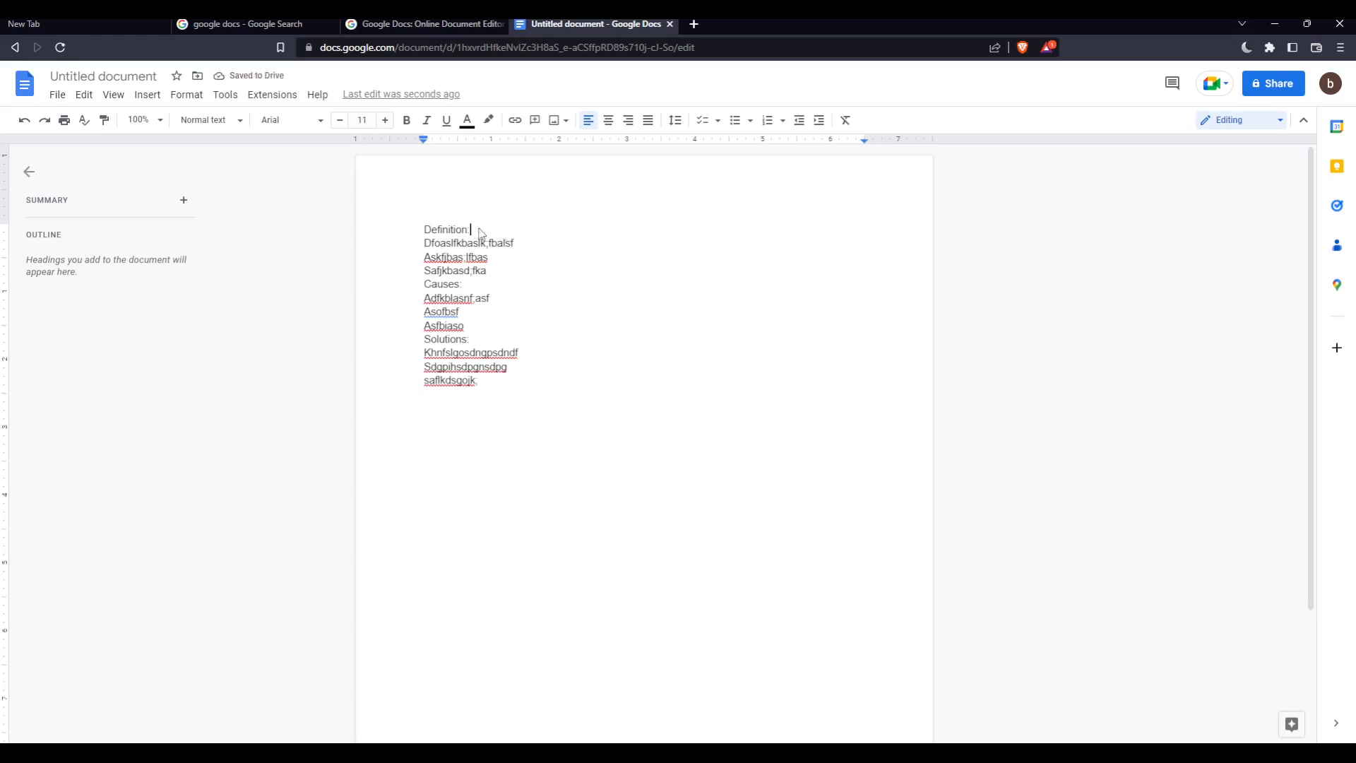
Apply the Heading 1 style to Definition and Causes
double_click(445, 229)
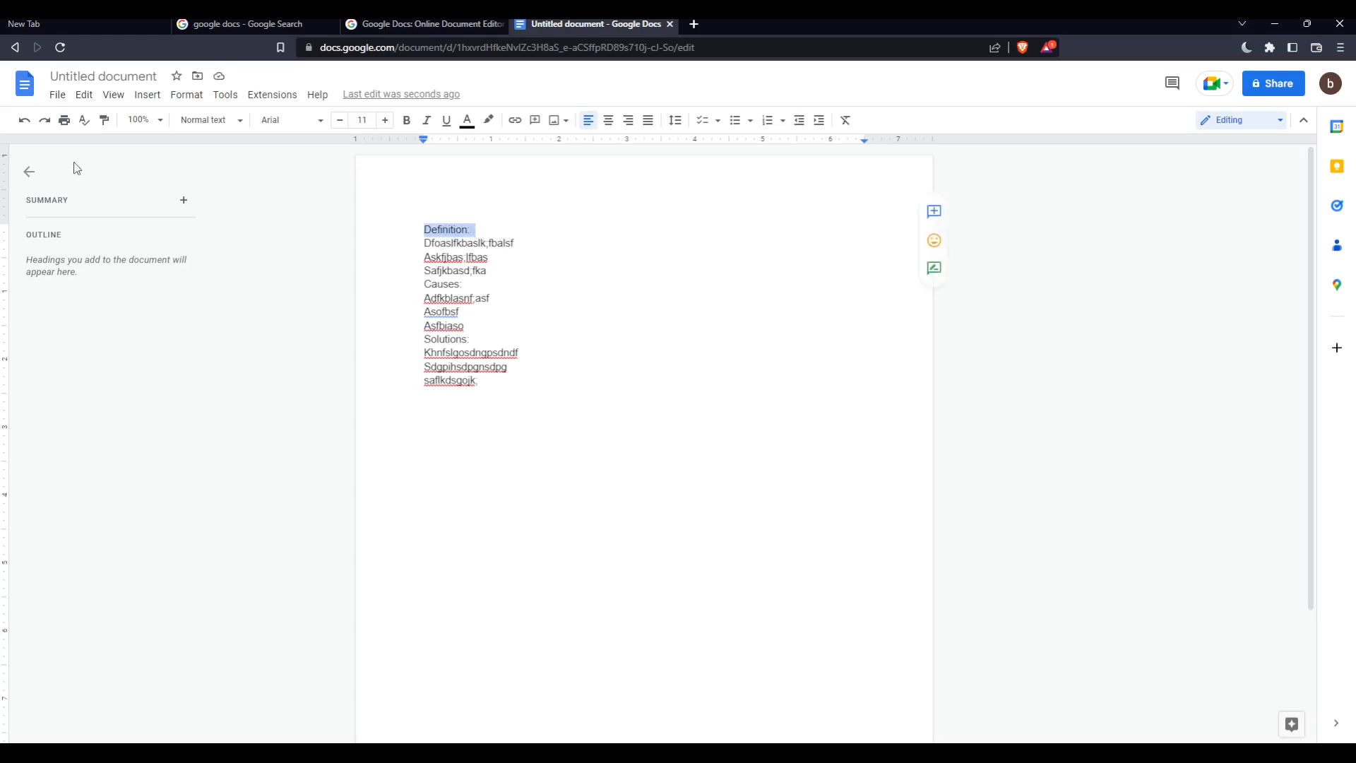
click(209, 120)
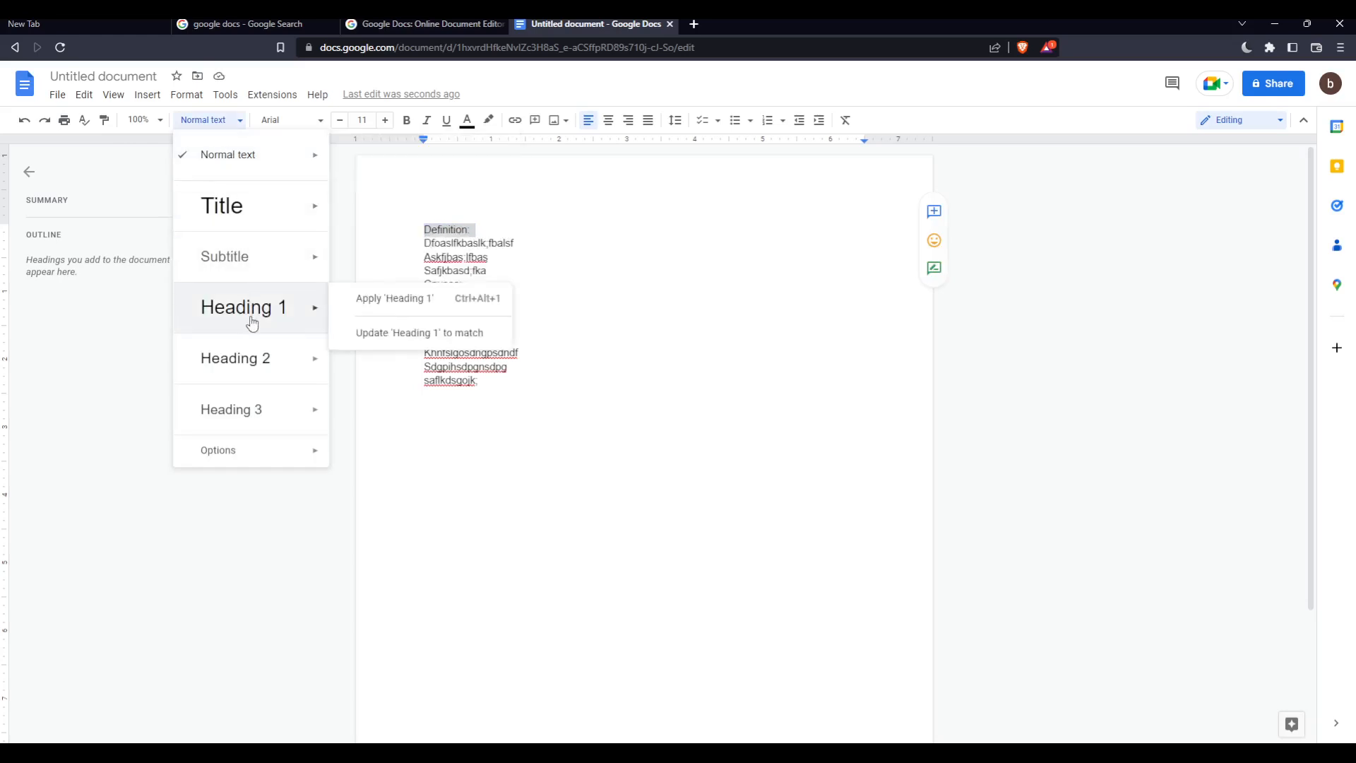
click(395, 298)
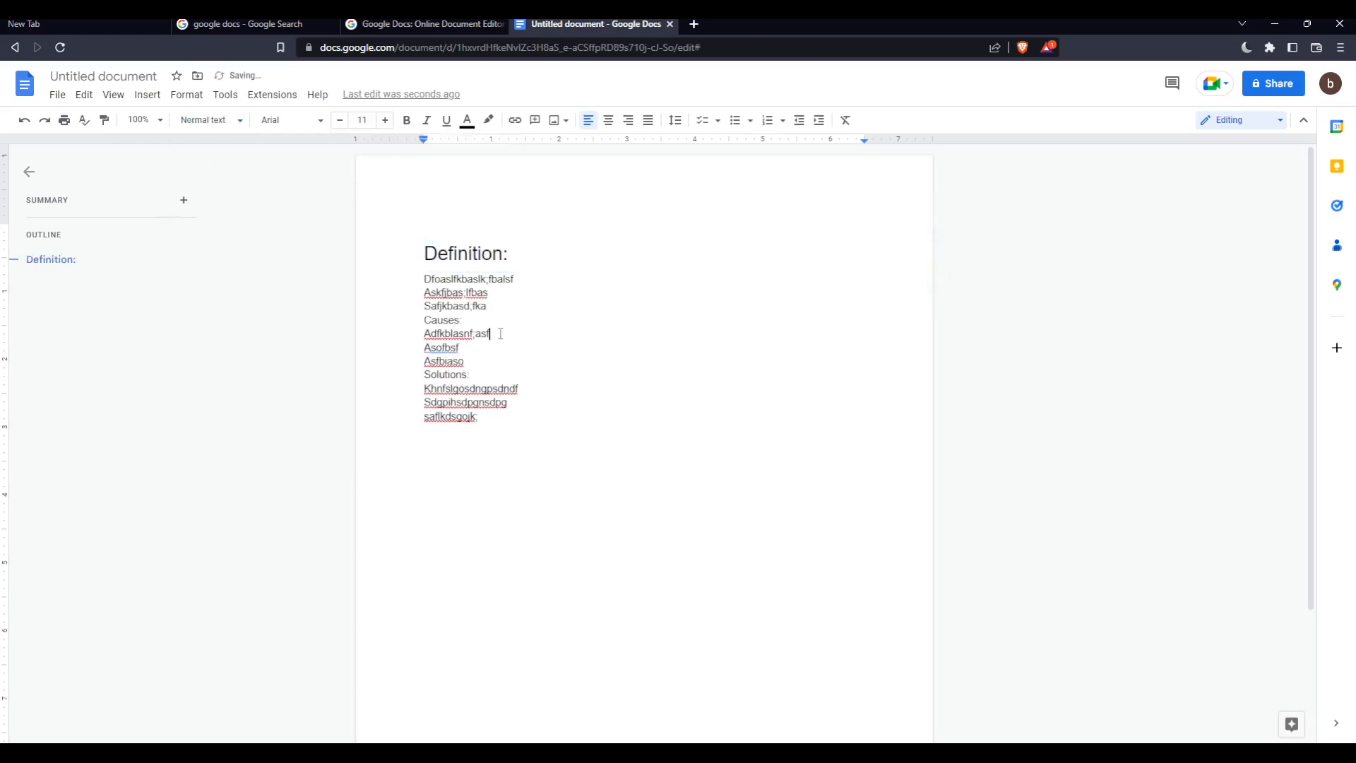
click(212, 120)
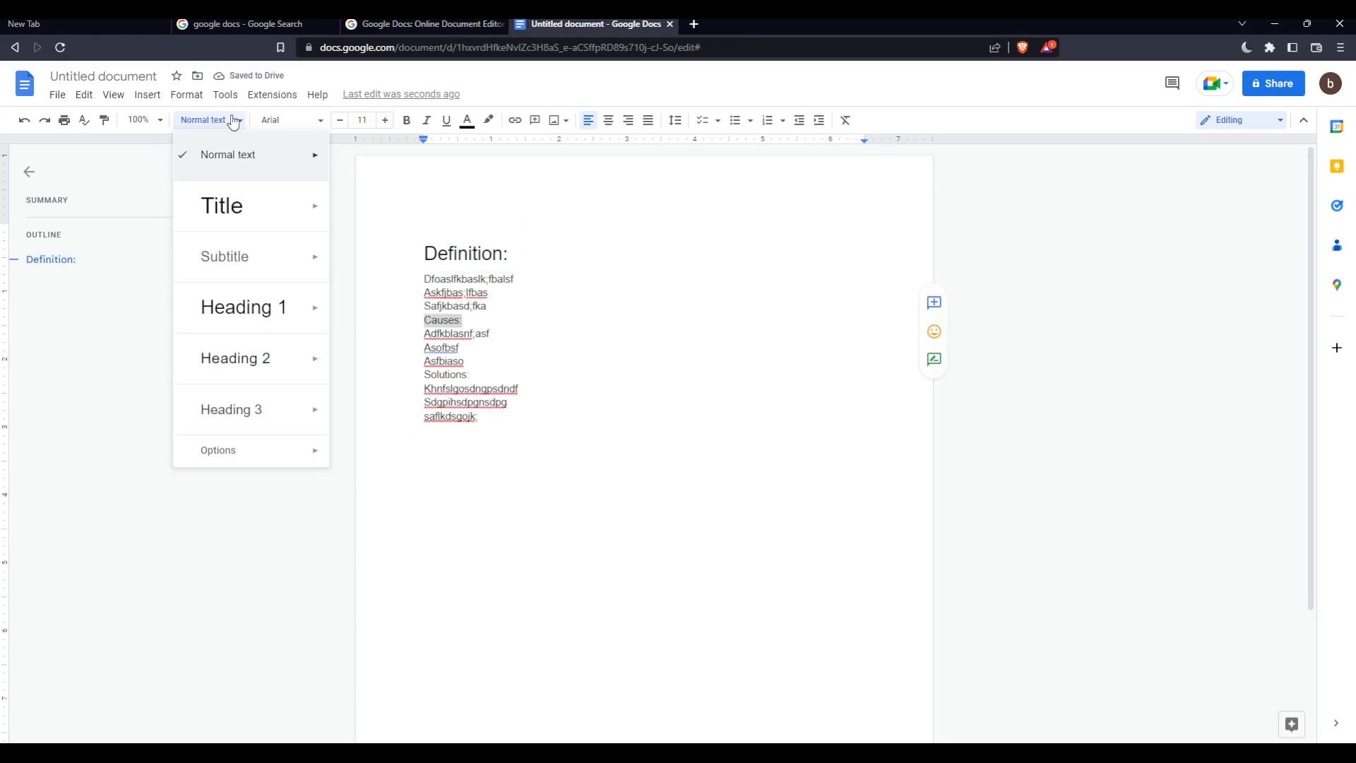
click(243, 307)
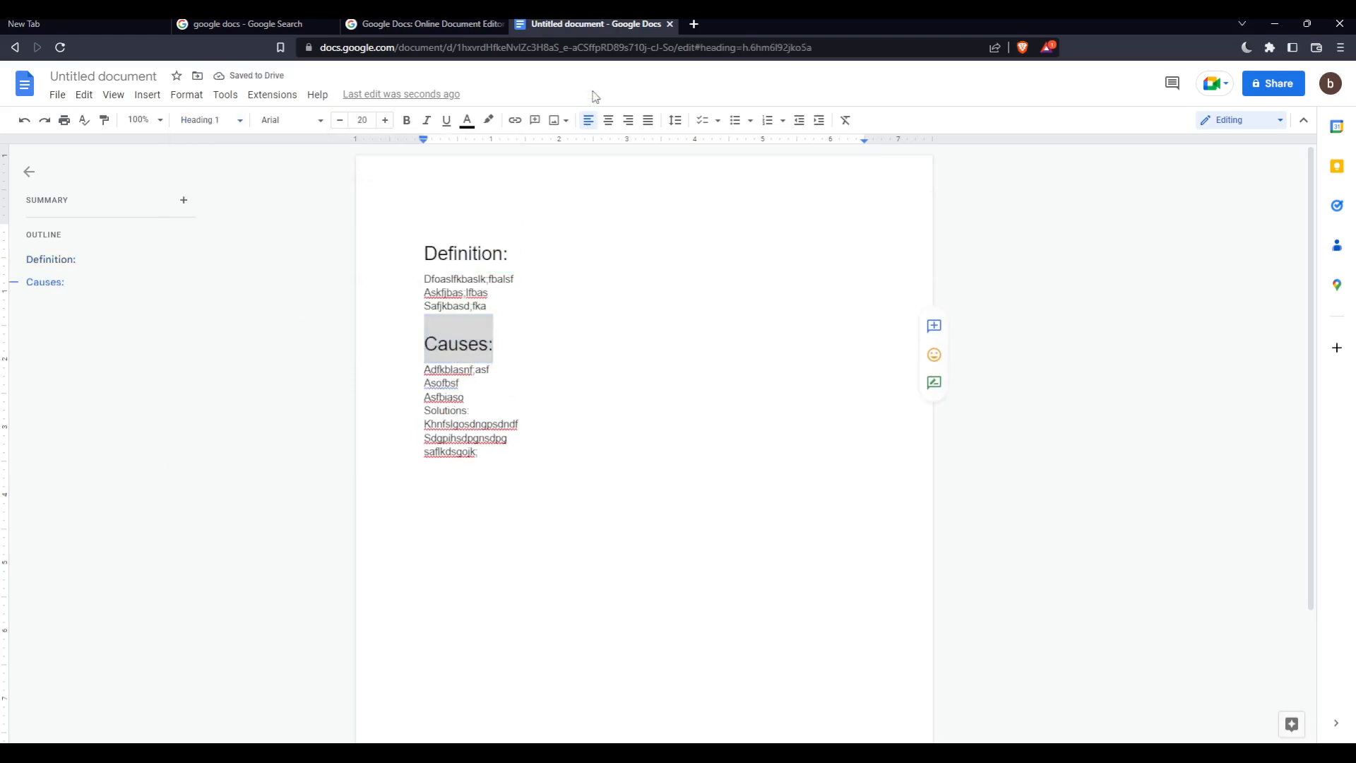
Apply the Heading 2 style to Solutions
double_click(445, 410)
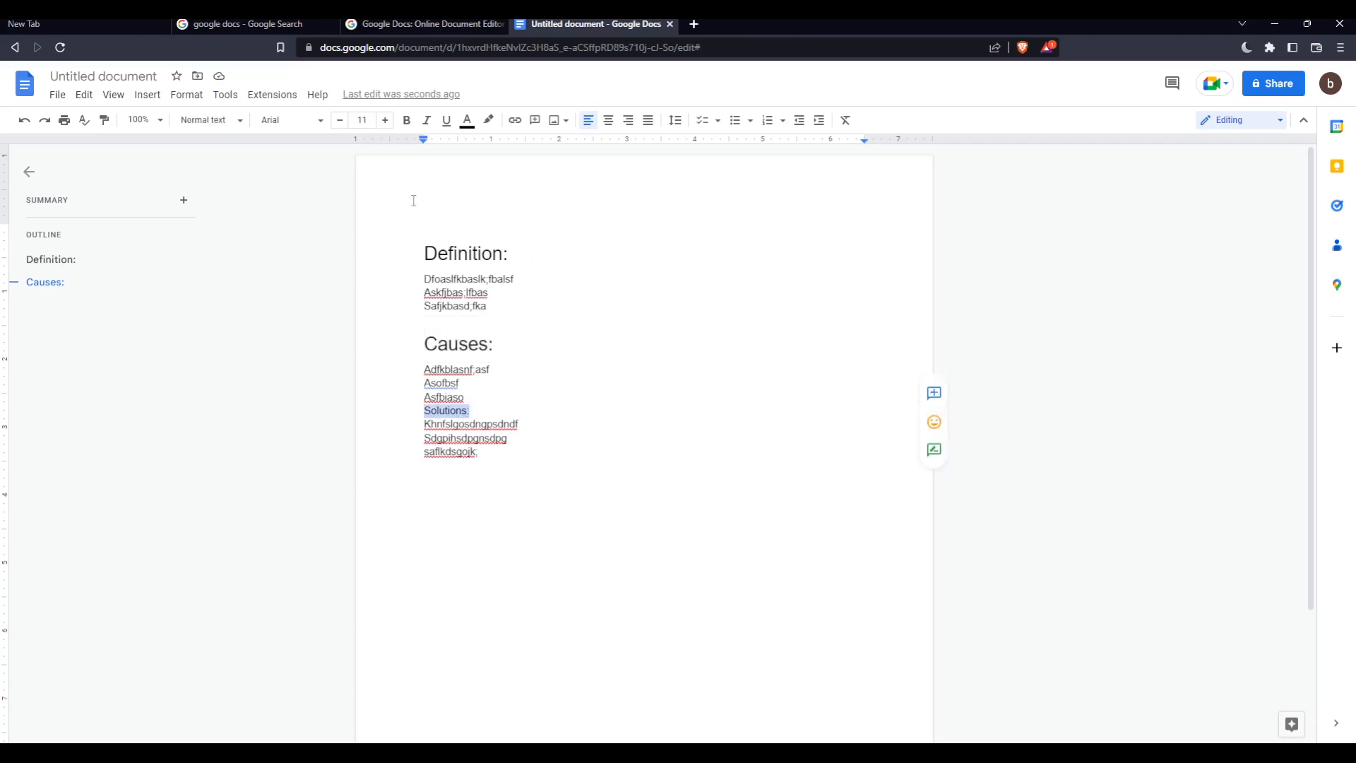
click(209, 119)
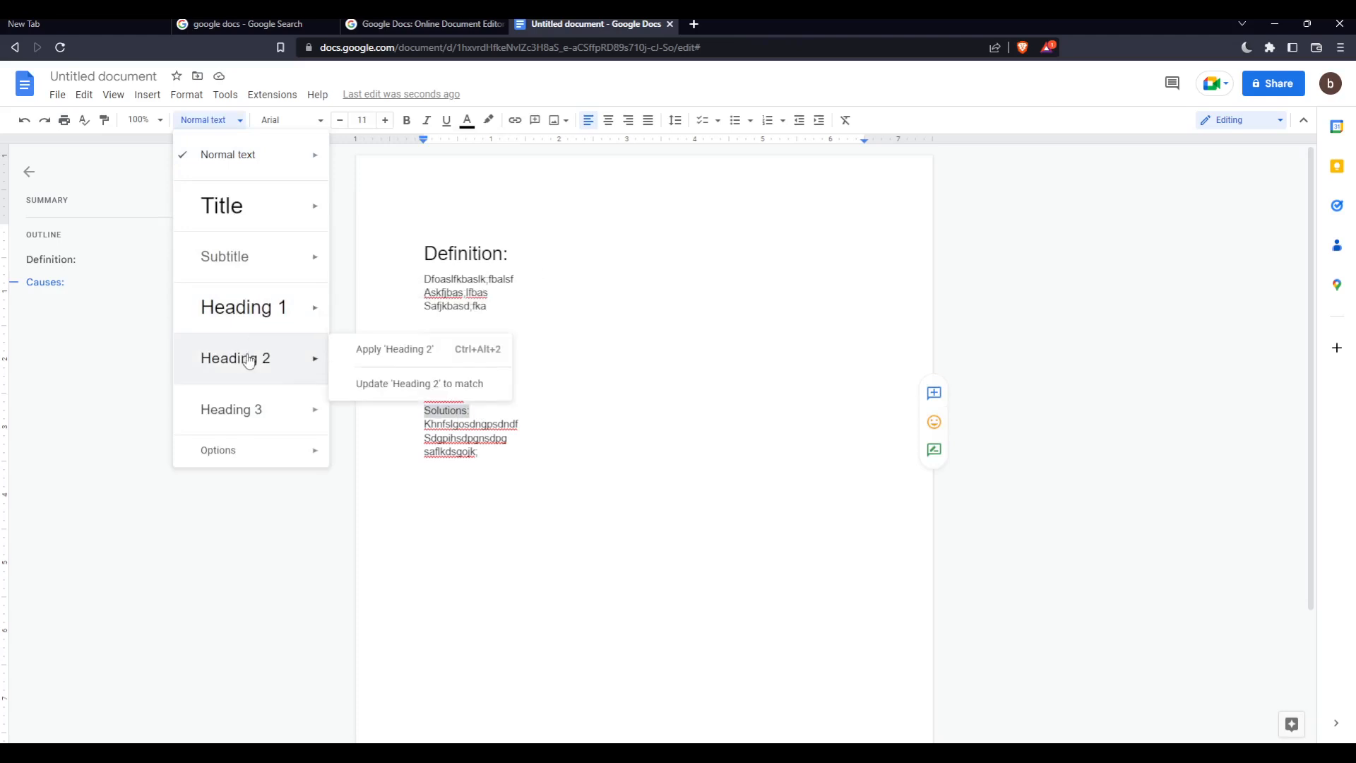
click(395, 349)
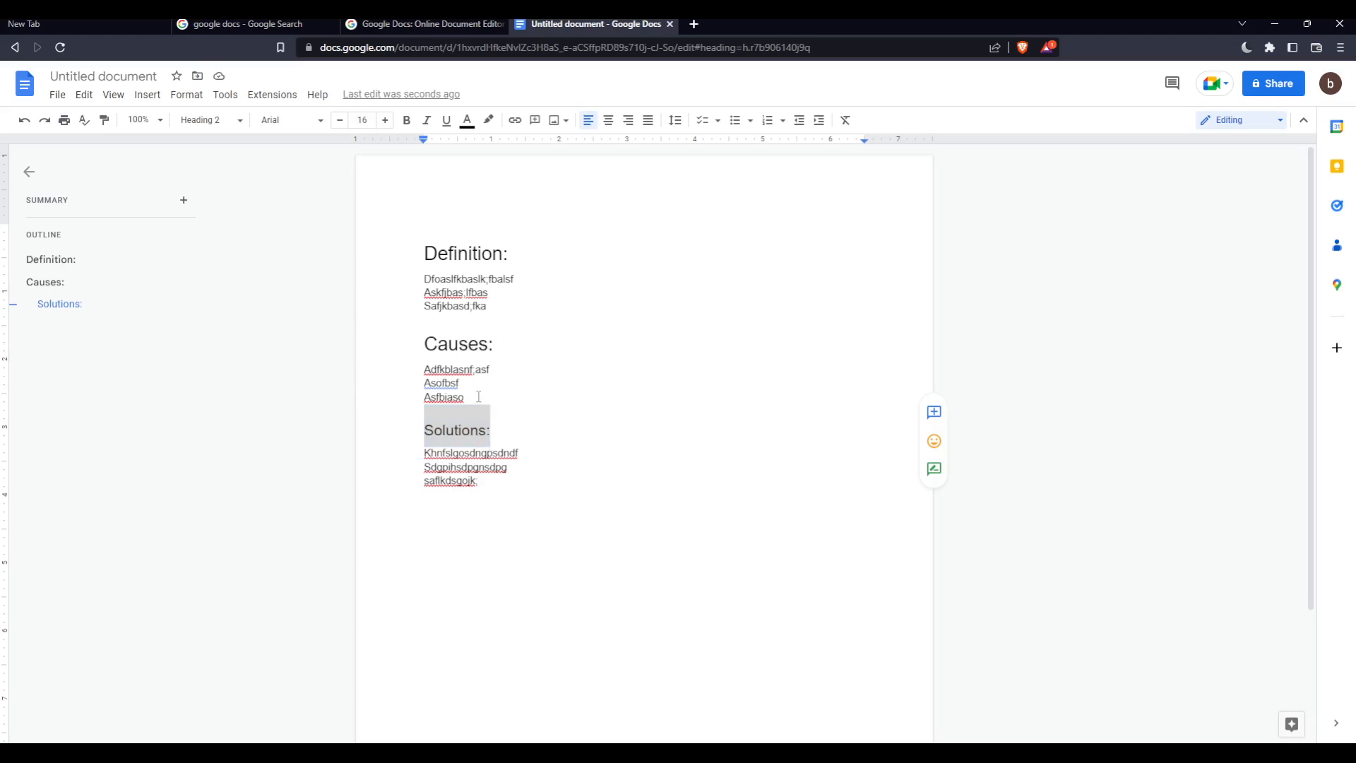
click(51, 259)
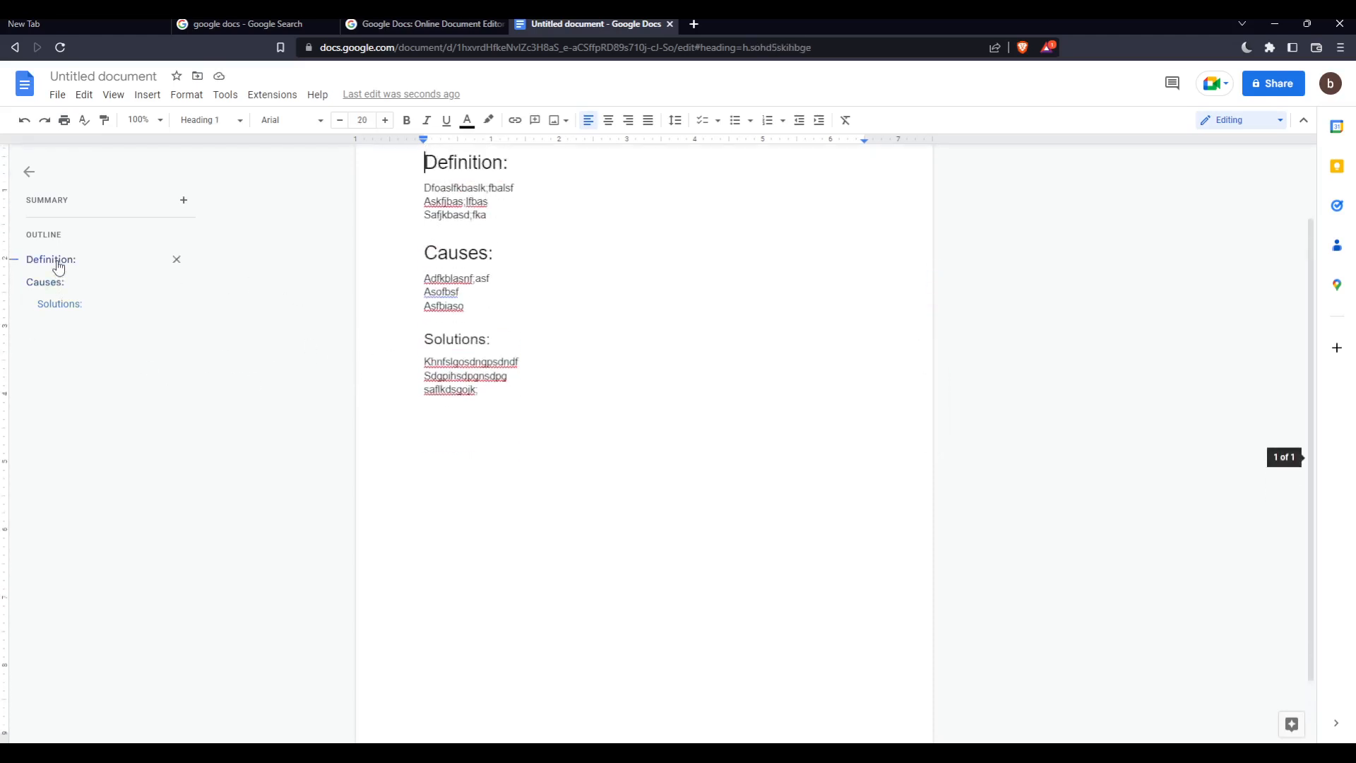
click(60, 304)
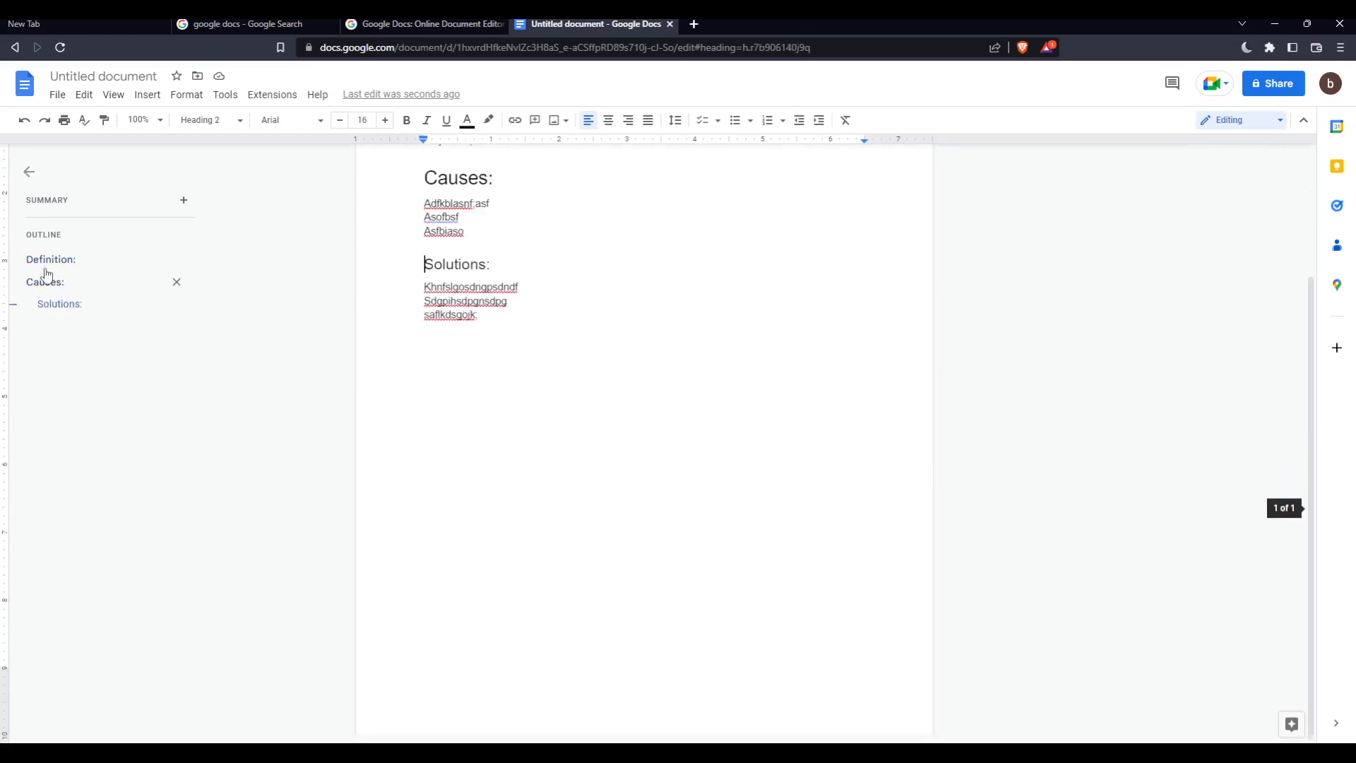
click(51, 260)
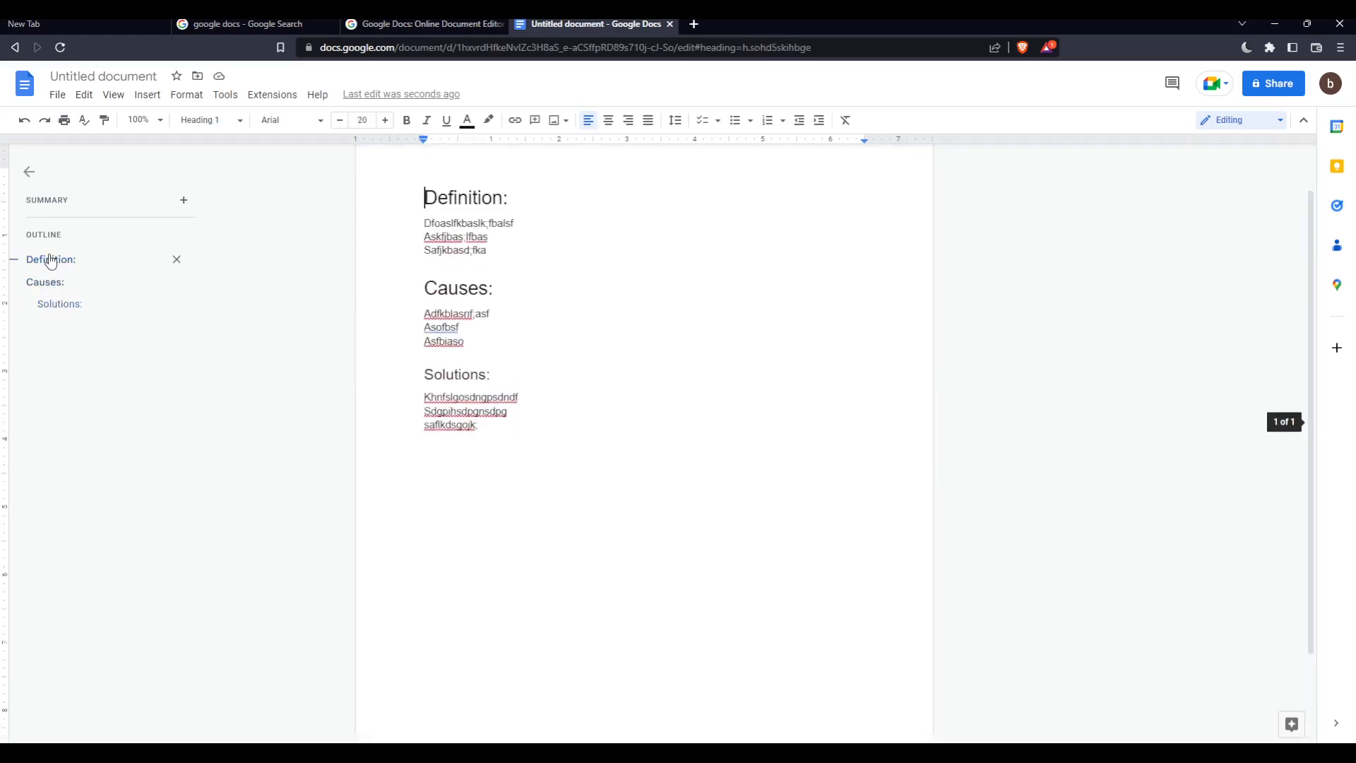